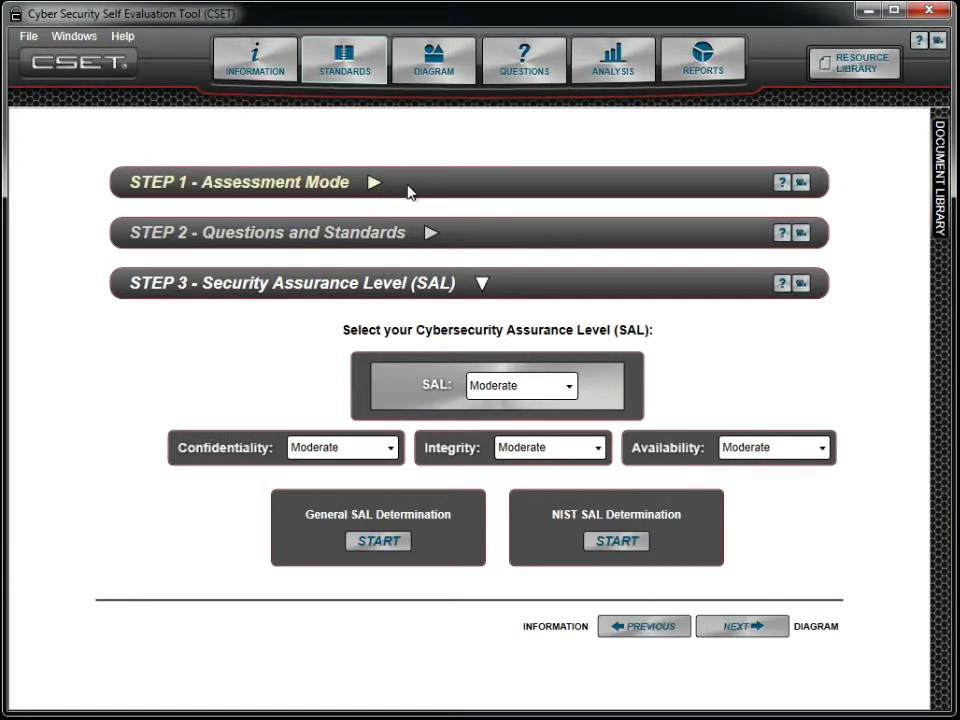
Choose Very High as the overall Security Assurance Level in STEP 3.
{"action": "left_click", "coordinate": [240, 182]}
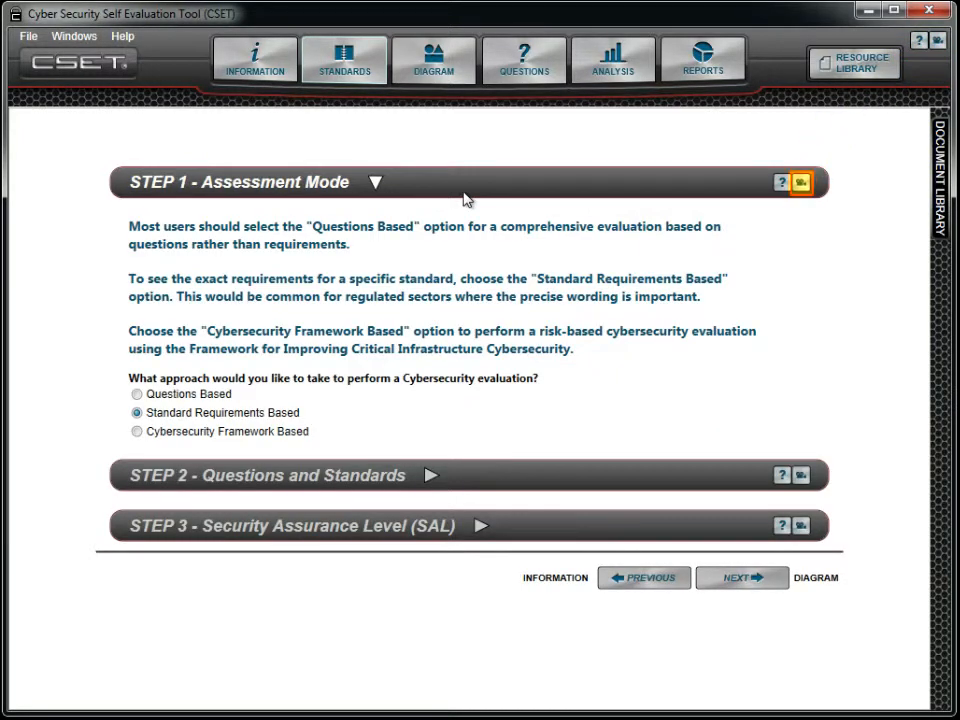
{"action": "mouse_move", "coordinate": [475, 217]}
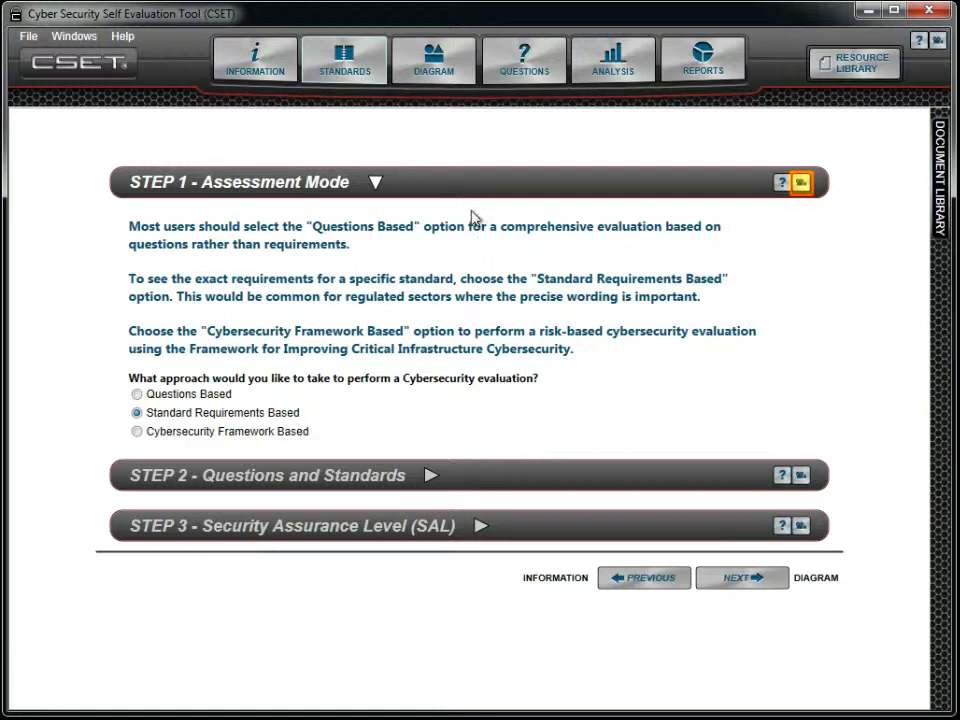
{"action": "mouse_move", "coordinate": [515, 528]}
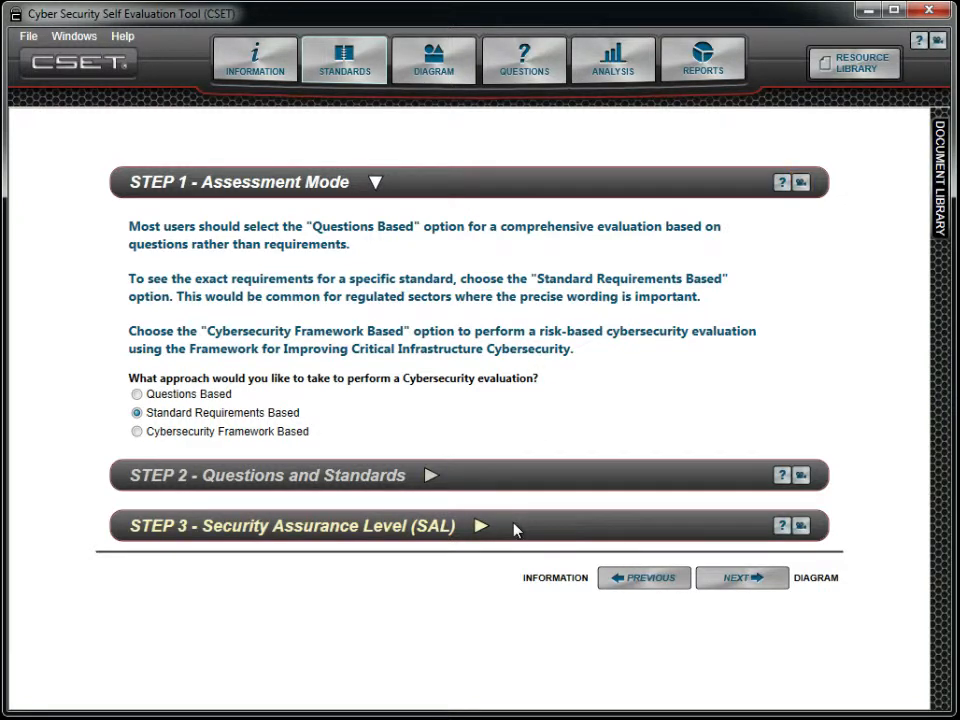
{"action": "mouse_move", "coordinate": [513, 528]}
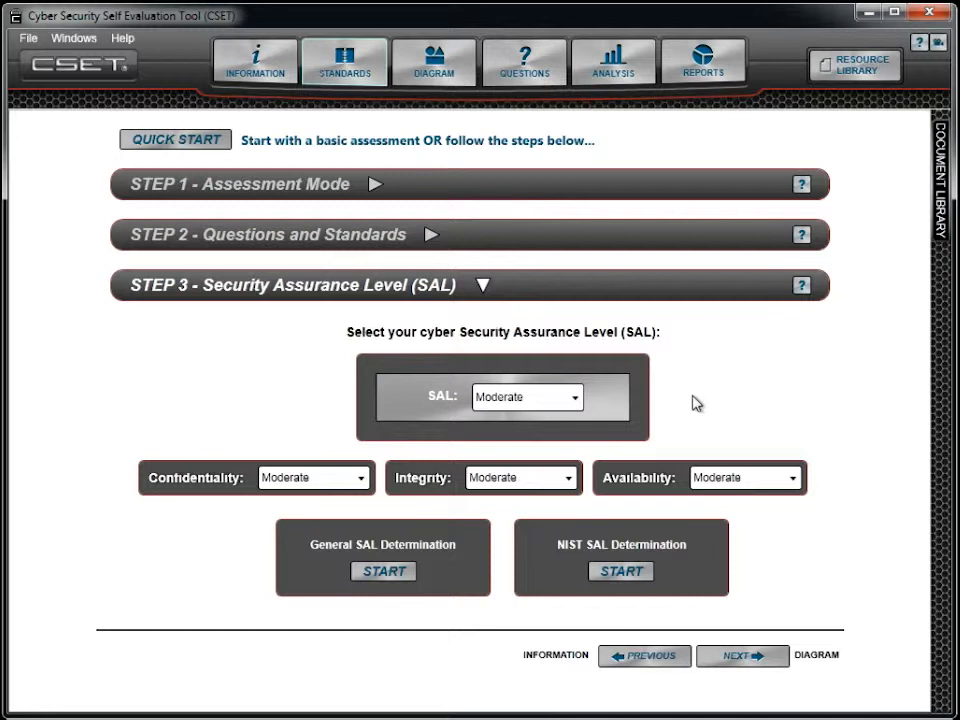
{"action": "mouse_move", "coordinate": [585, 411]}
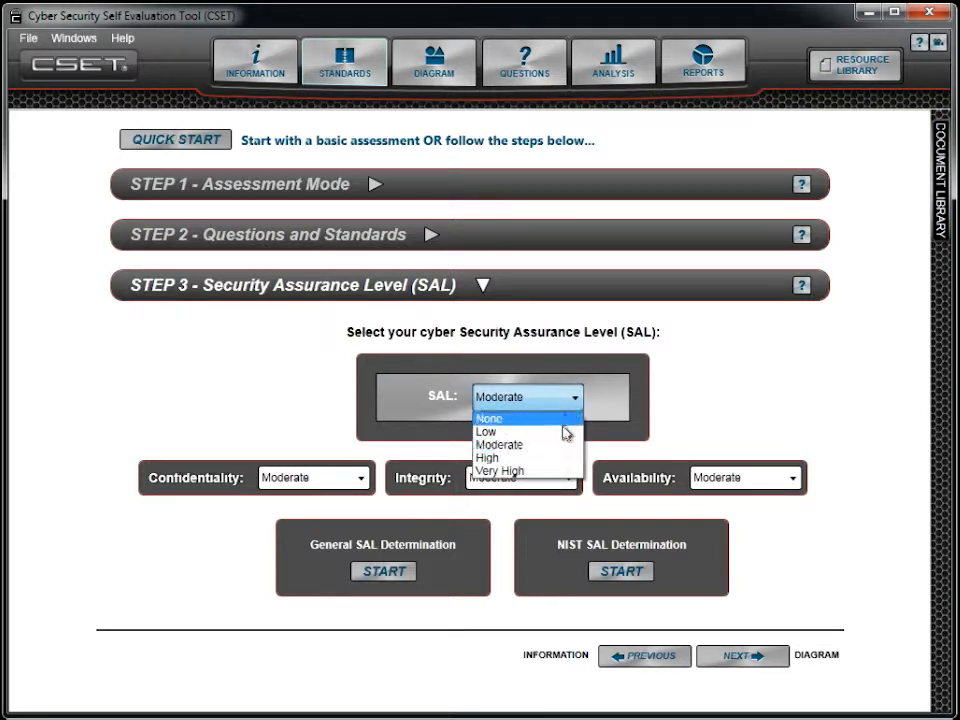
{"action": "left_click", "coordinate": [500, 471]}
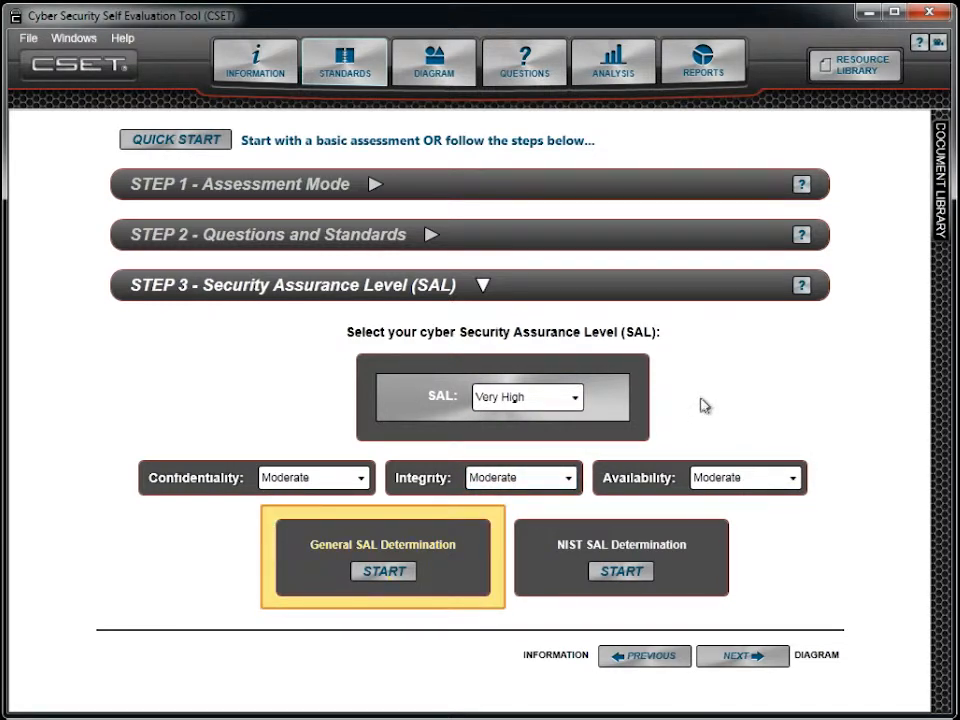
{"action": "left_click", "coordinate": [620, 557]}
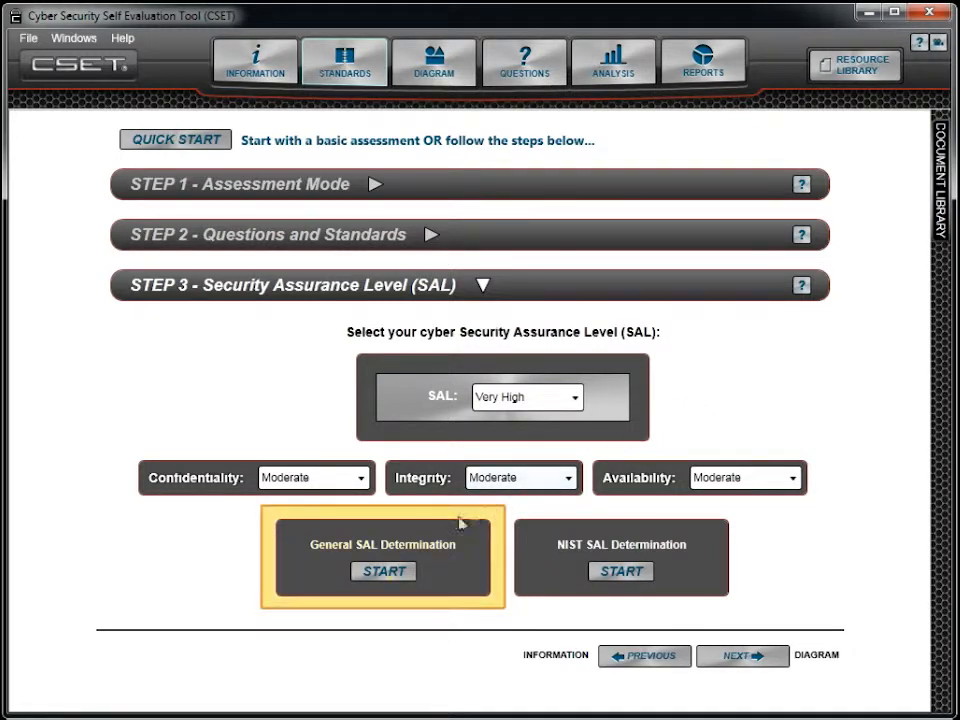
Start the general SAL determination, set off-site hospital injuries to 11–50, and view its help.
{"action": "left_click", "coordinate": [383, 571]}
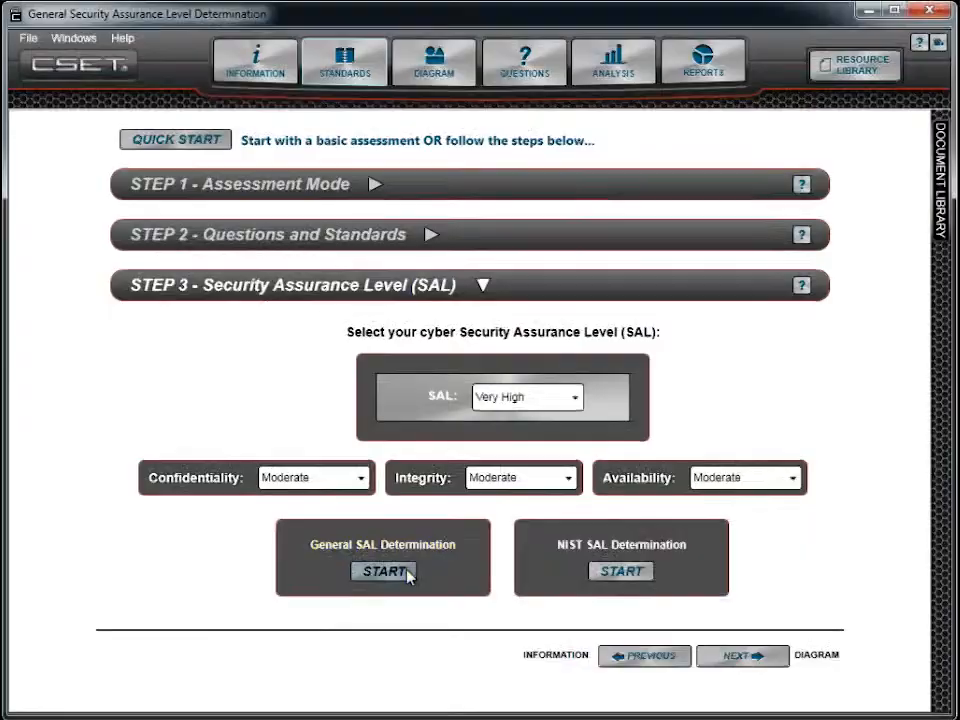
{"action": "left_click", "coordinate": [383, 571]}
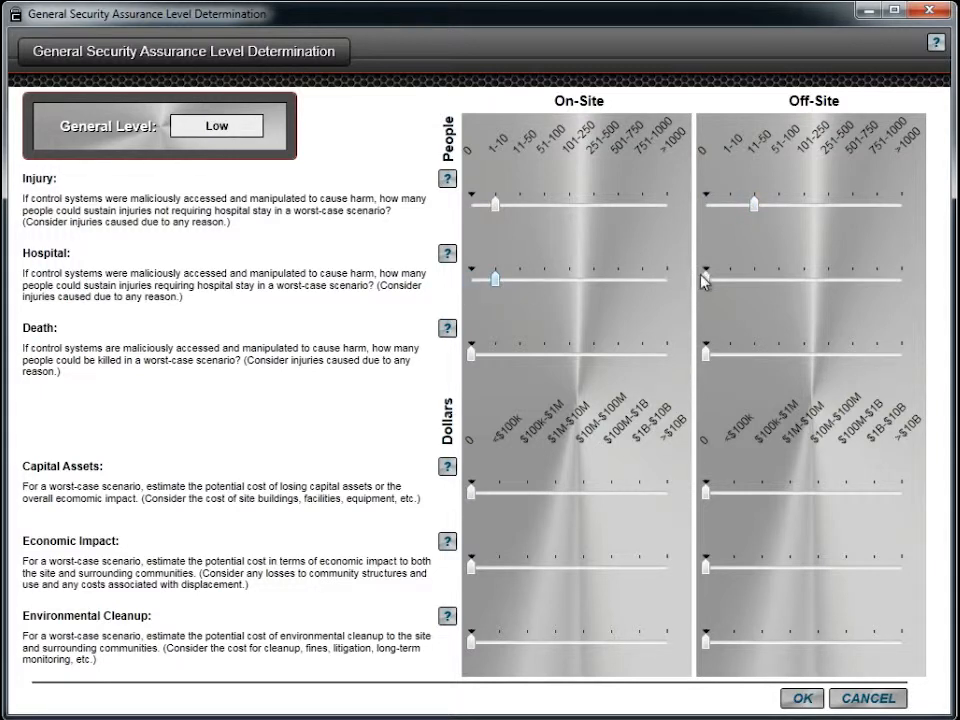
{"action": "left_click_drag", "start_coordinate": [705, 278], "coordinate": [755, 280]}
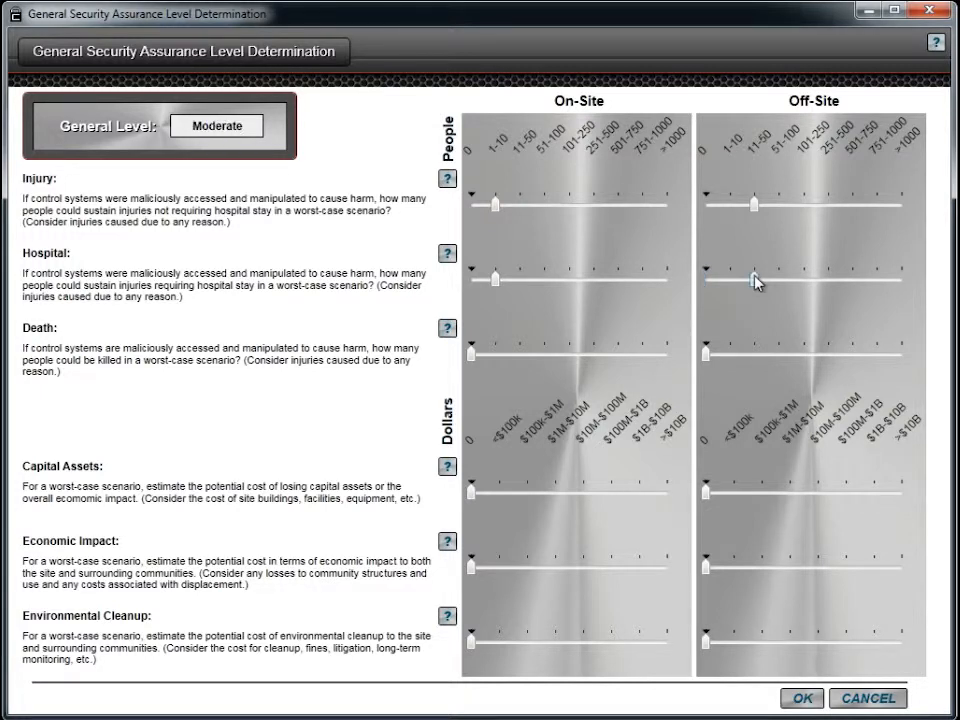
{"action": "left_click", "coordinate": [753, 278]}
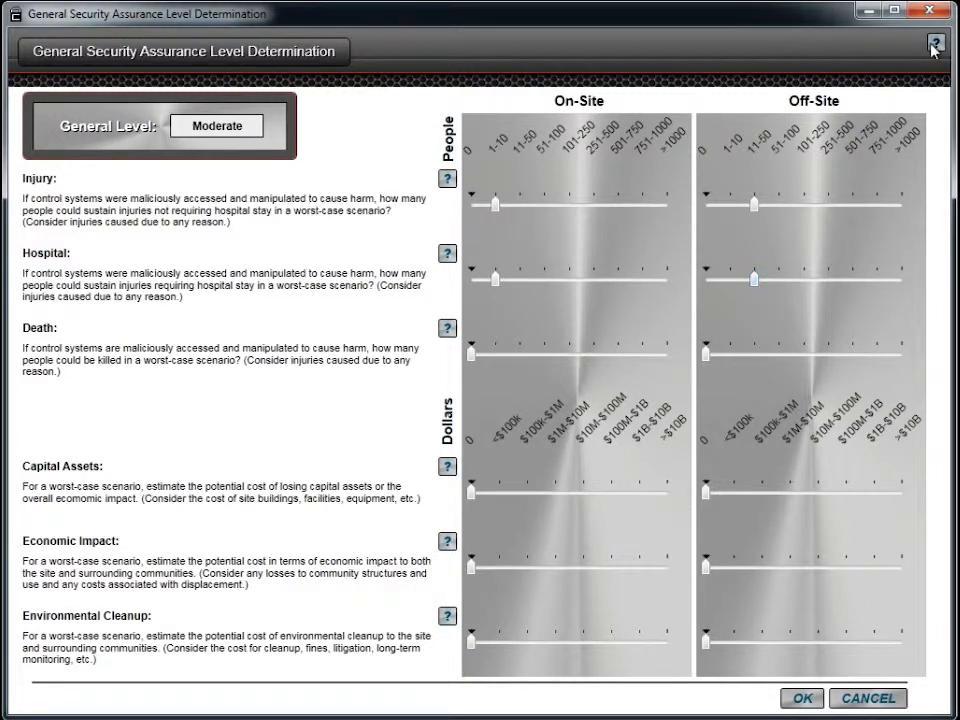
{"action": "left_click", "coordinate": [935, 44]}
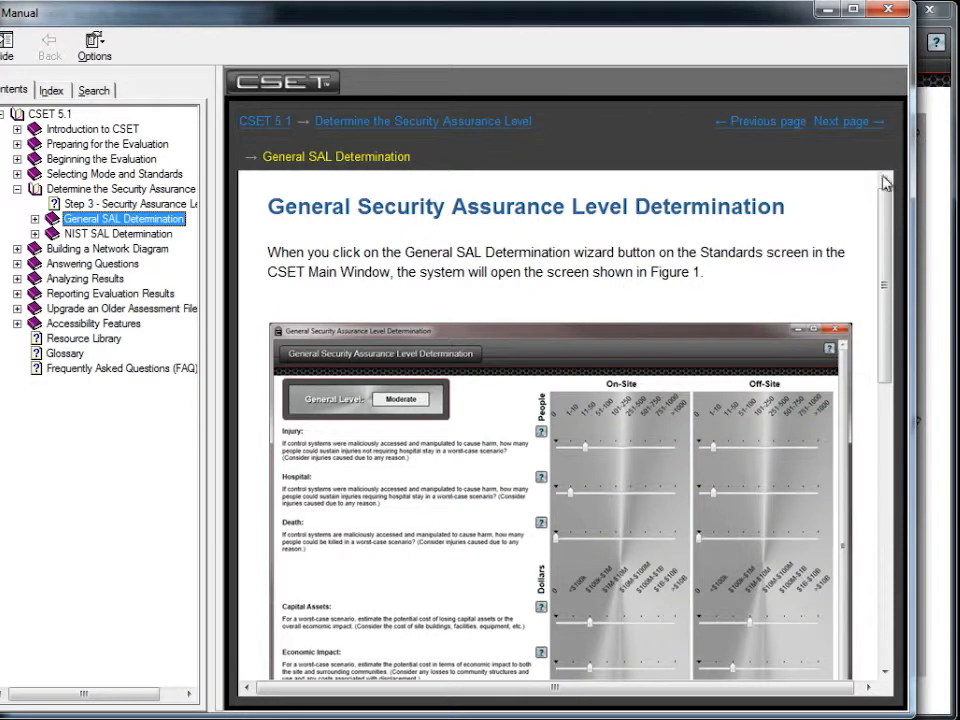
Scroll through the General SAL Determination help page, then close the user manual.
{"action": "scroll", "scroll_direction": "down", "scroll_amount": 3}
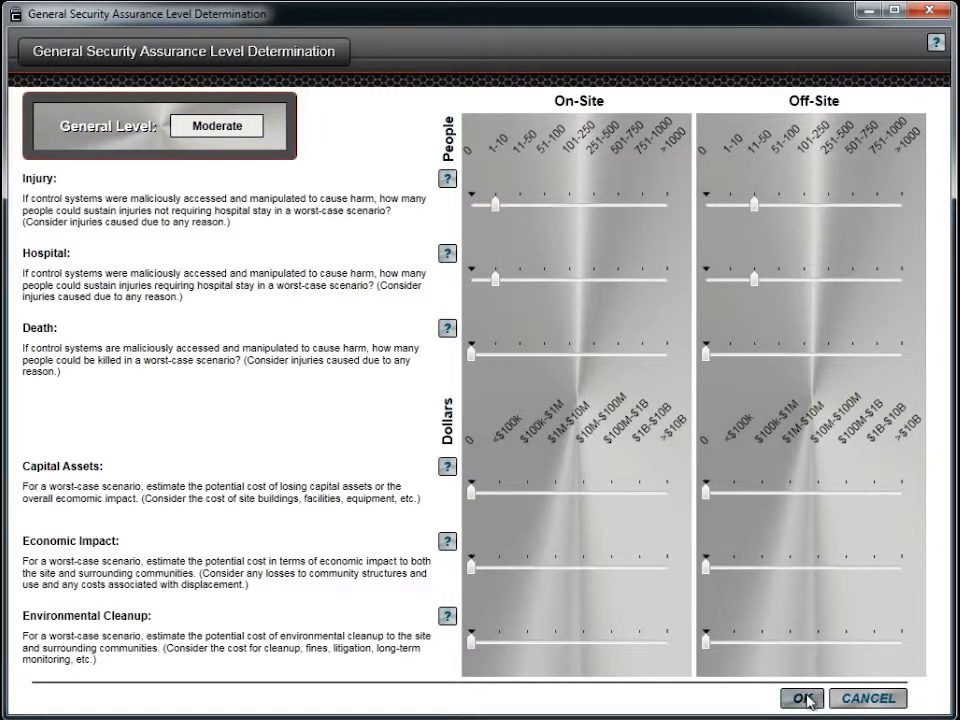
Accept the general SAL determination, making the overall SAL Moderate.
{"action": "left_click", "coordinate": [800, 698]}
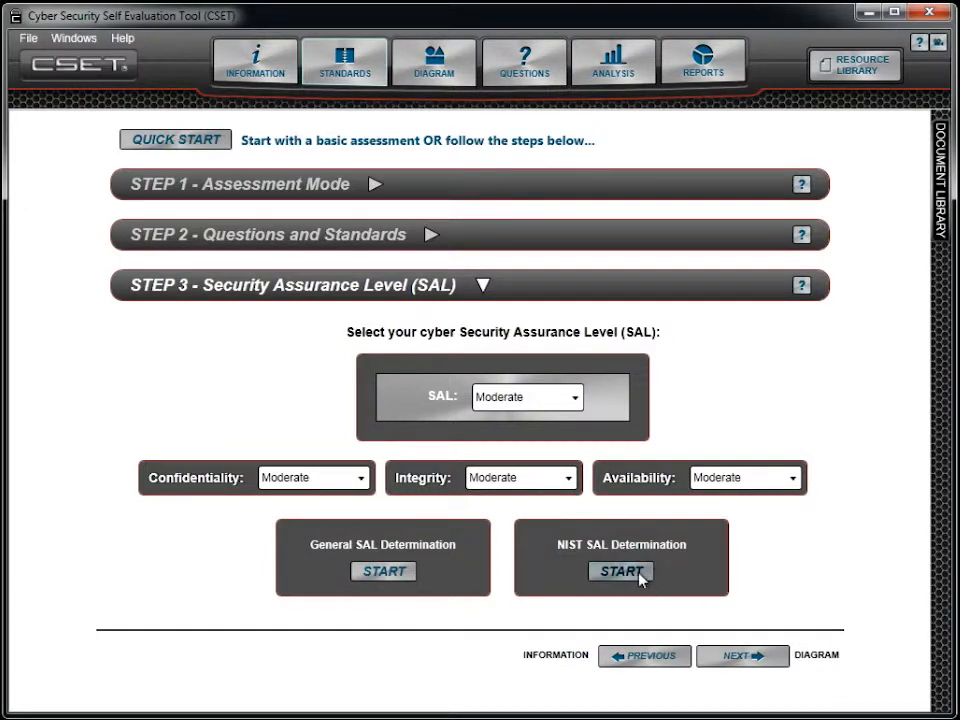
Start the NIST SAL determination, then view and close the security categorization guide.
{"action": "left_click", "coordinate": [621, 571]}
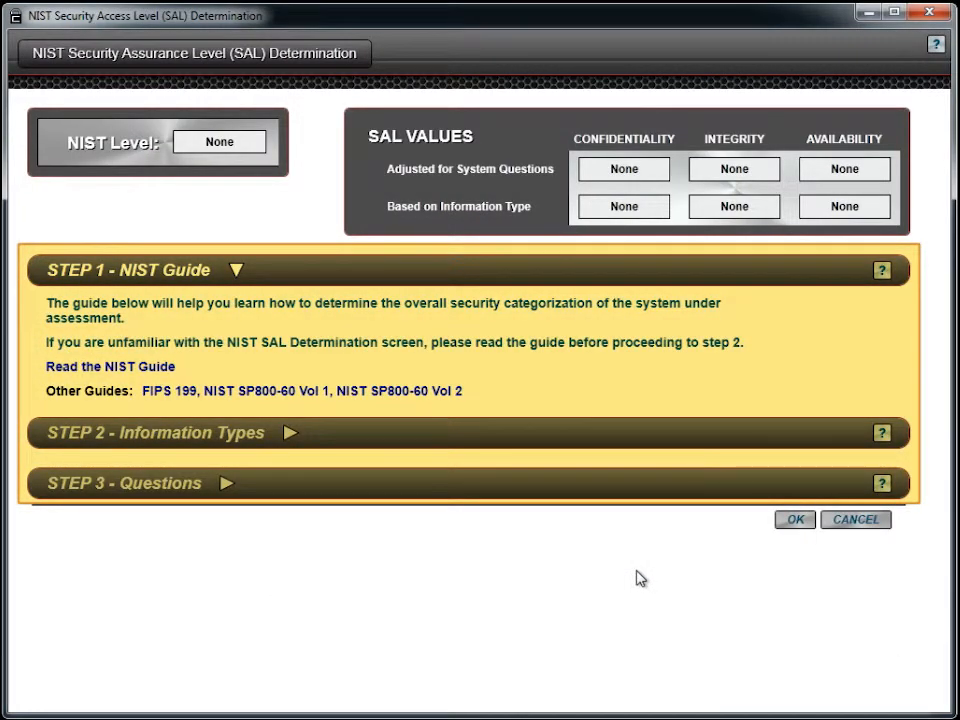
{"action": "mouse_move", "coordinate": [310, 457]}
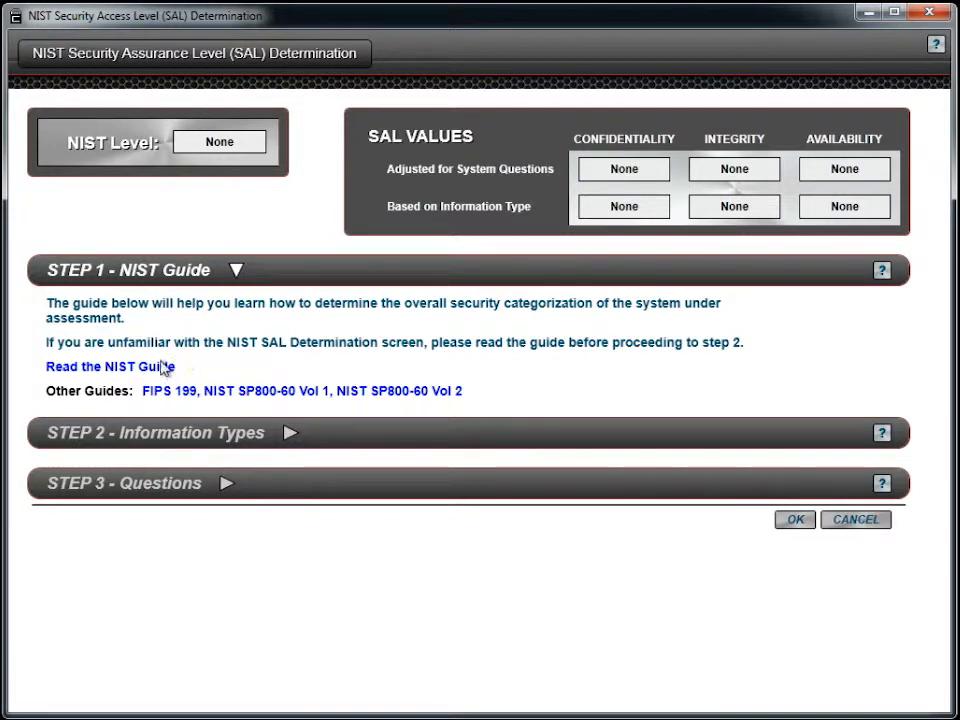
{"action": "left_click", "coordinate": [110, 366]}
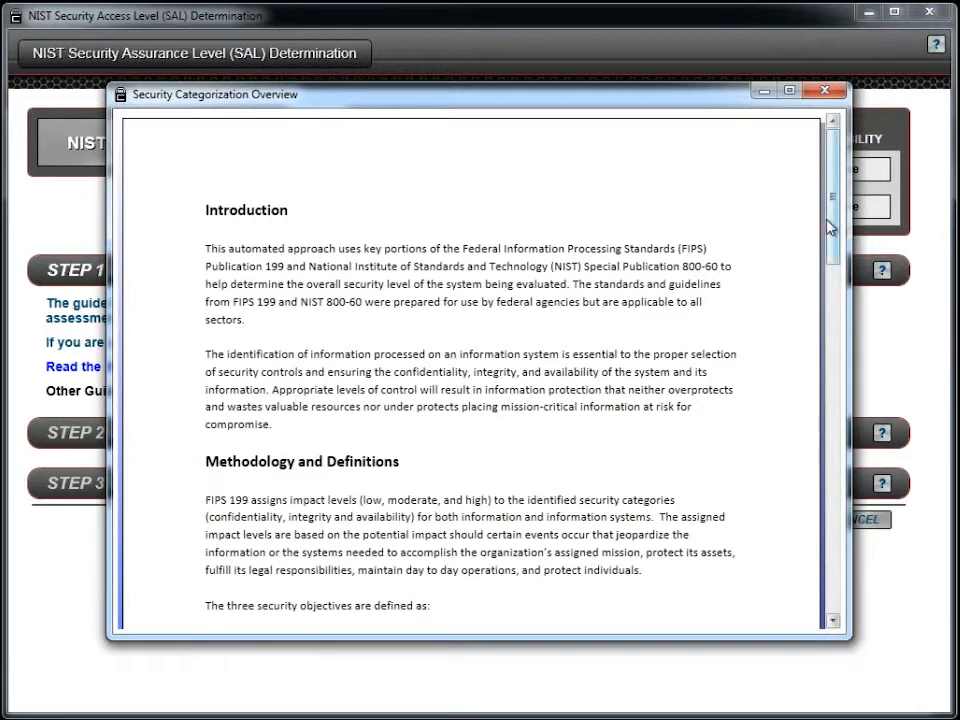
{"action": "scroll", "scroll_direction": "down", "scroll_amount": 3}
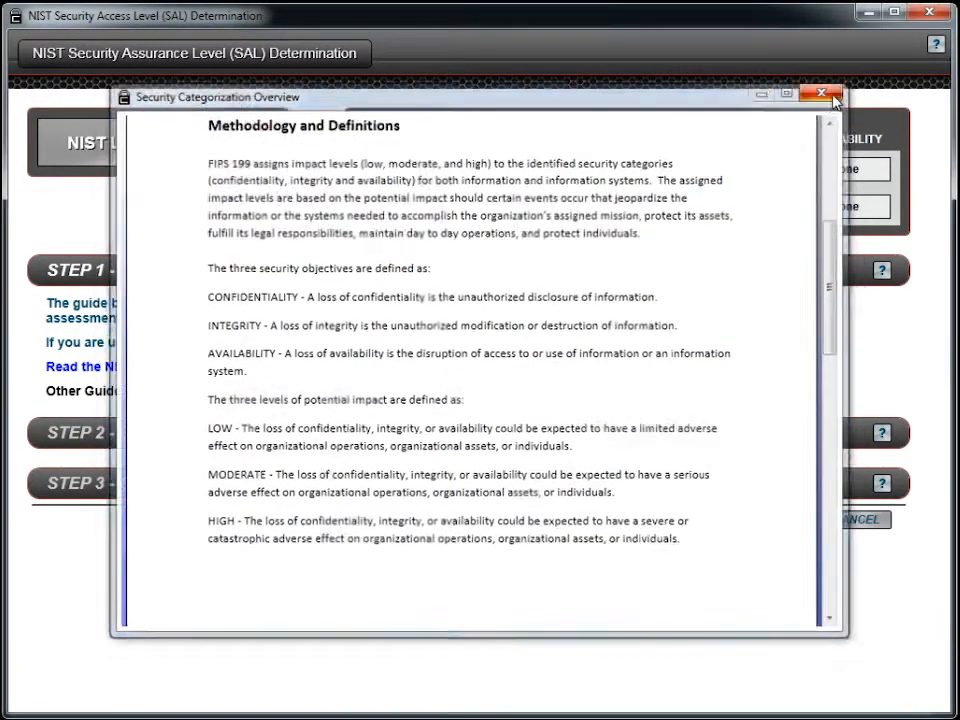
{"action": "left_click", "coordinate": [819, 94]}
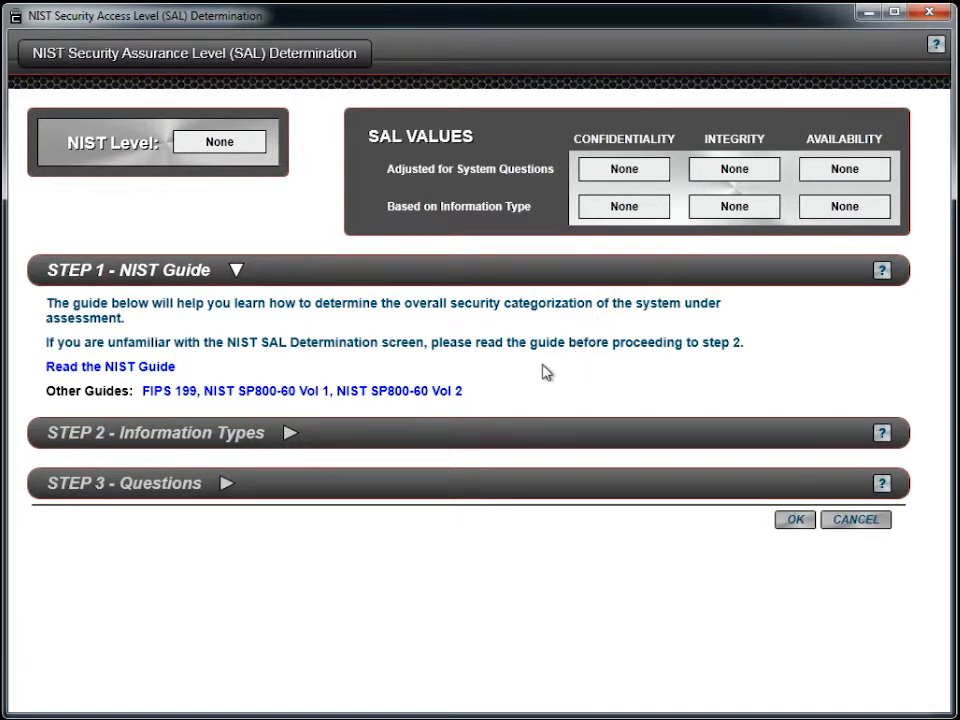
{"action": "mouse_move", "coordinate": [267, 391]}
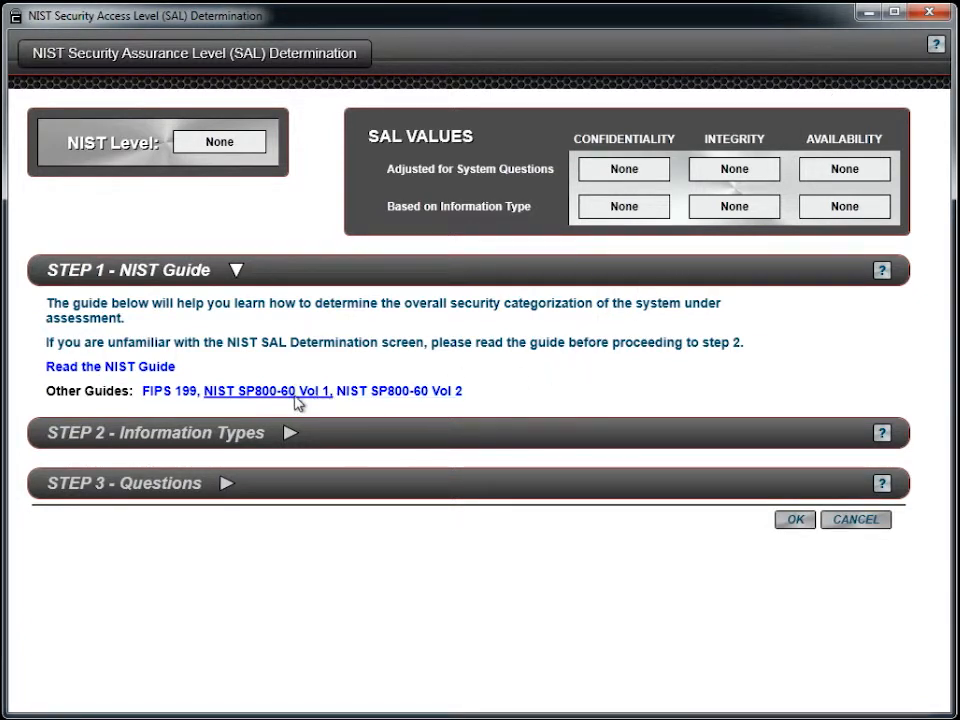
{"action": "mouse_move", "coordinate": [265, 368]}
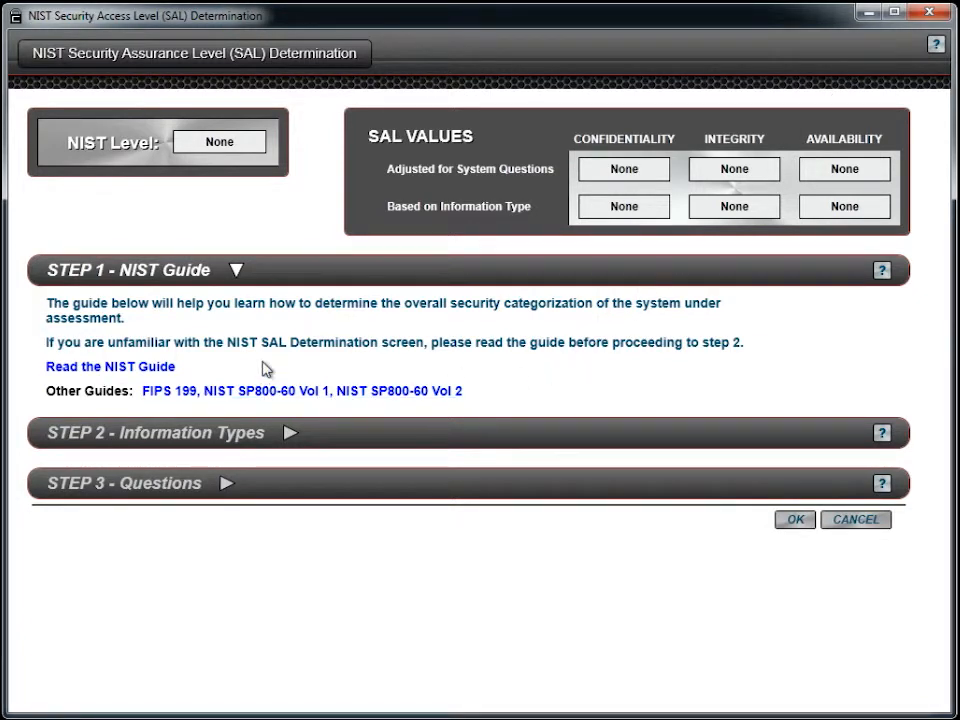
{"action": "mouse_move", "coordinate": [340, 441]}
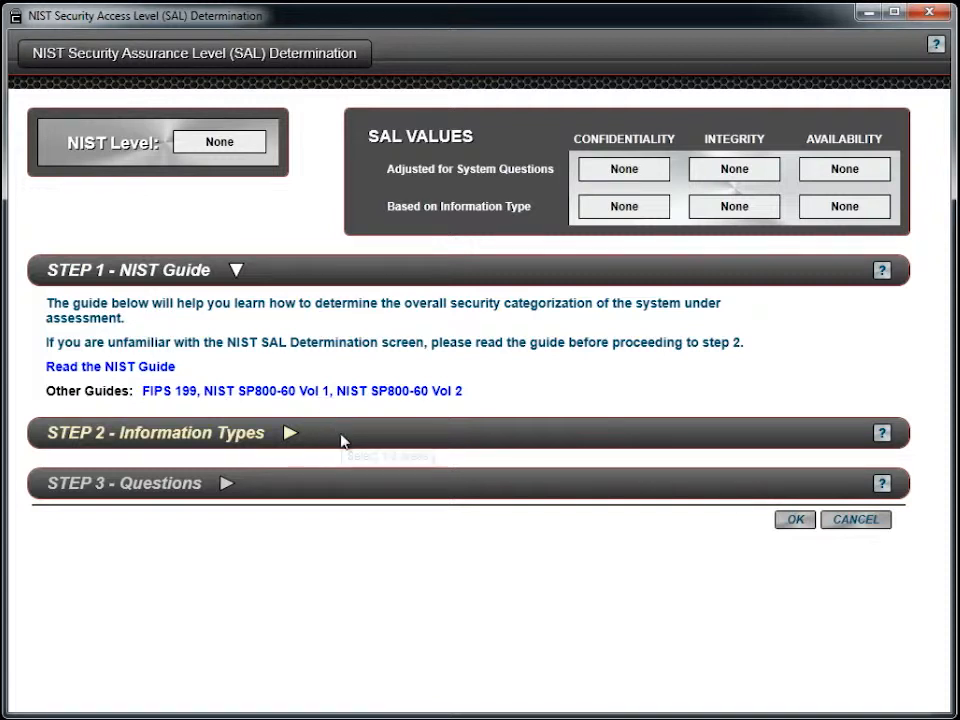
Select Budget Execution, Contingency Planning, Energy Resource Management and Energy Supply information types.
{"action": "left_click", "coordinate": [155, 432]}
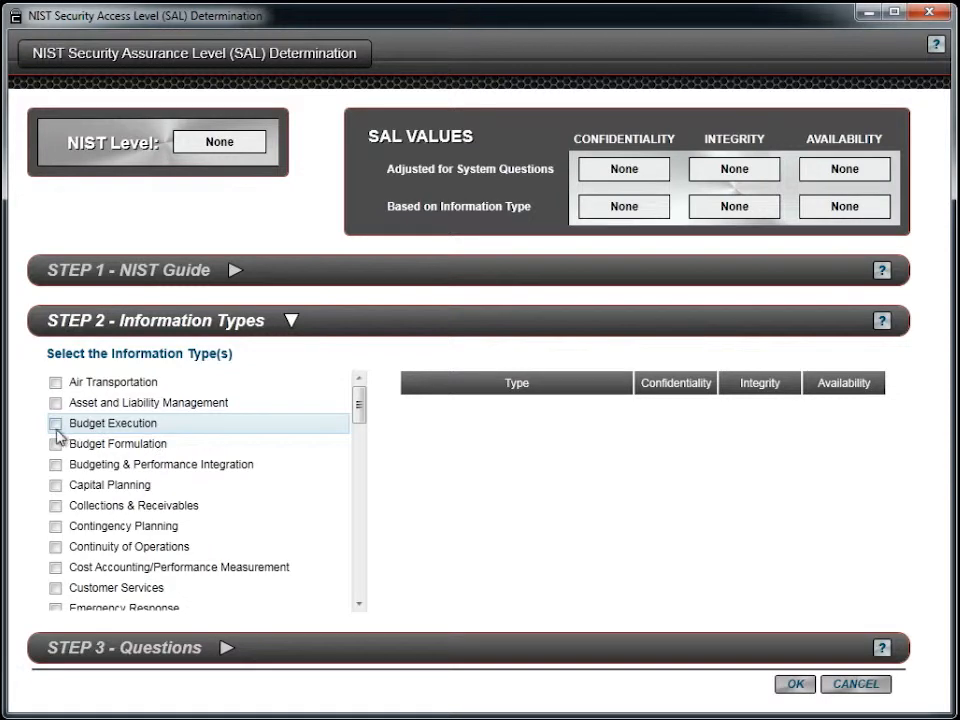
{"action": "left_click", "coordinate": [56, 423]}
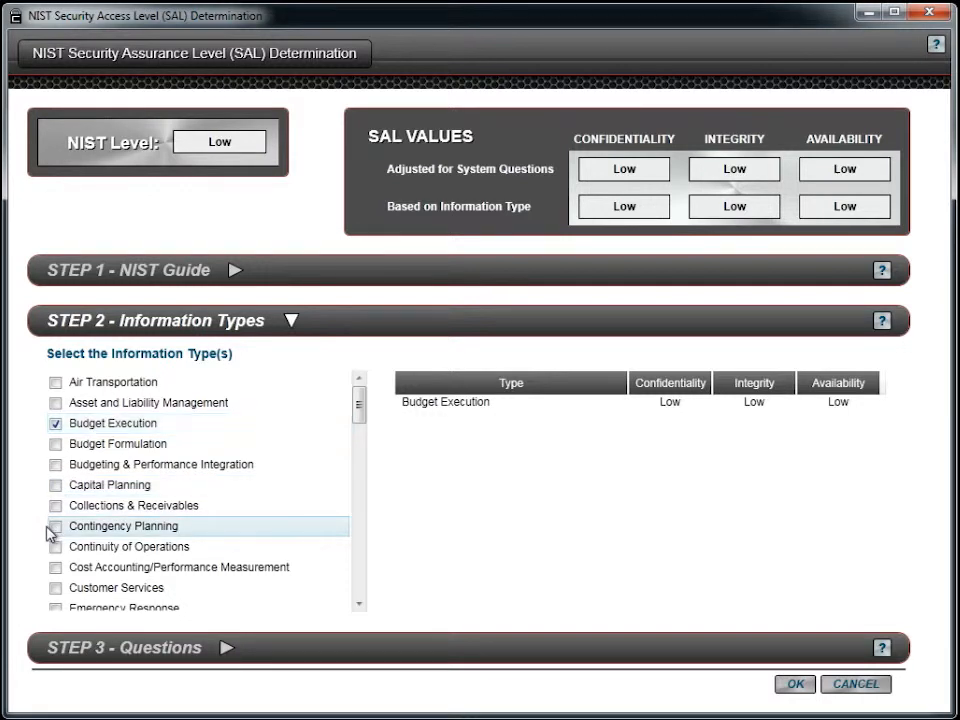
{"action": "left_click", "coordinate": [55, 526]}
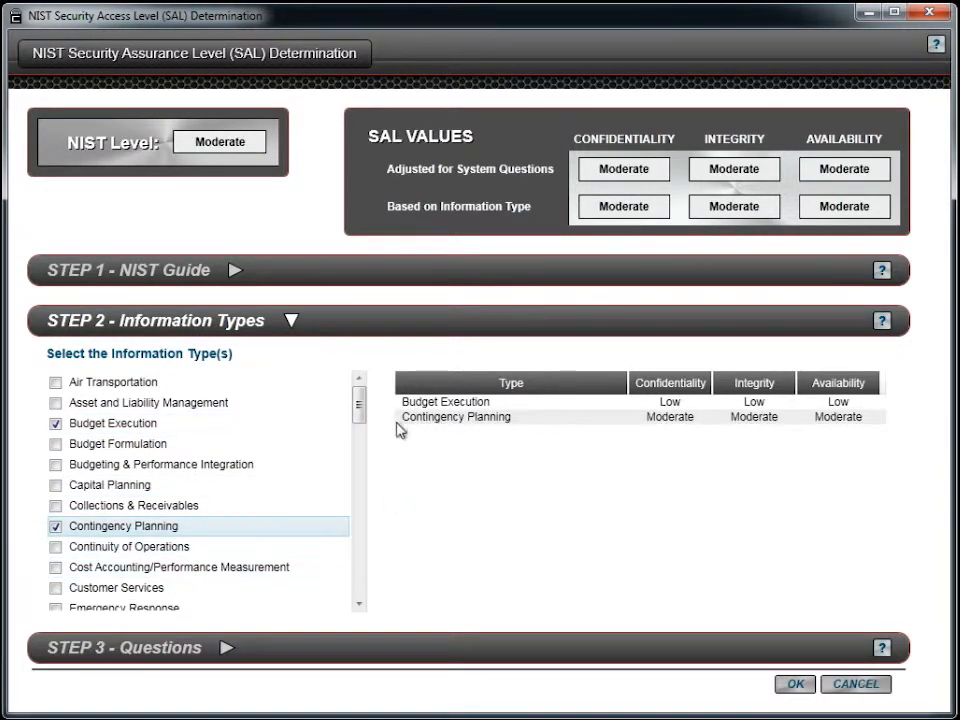
{"action": "left_click_drag", "start_coordinate": [359, 405], "coordinate": [359, 440]}
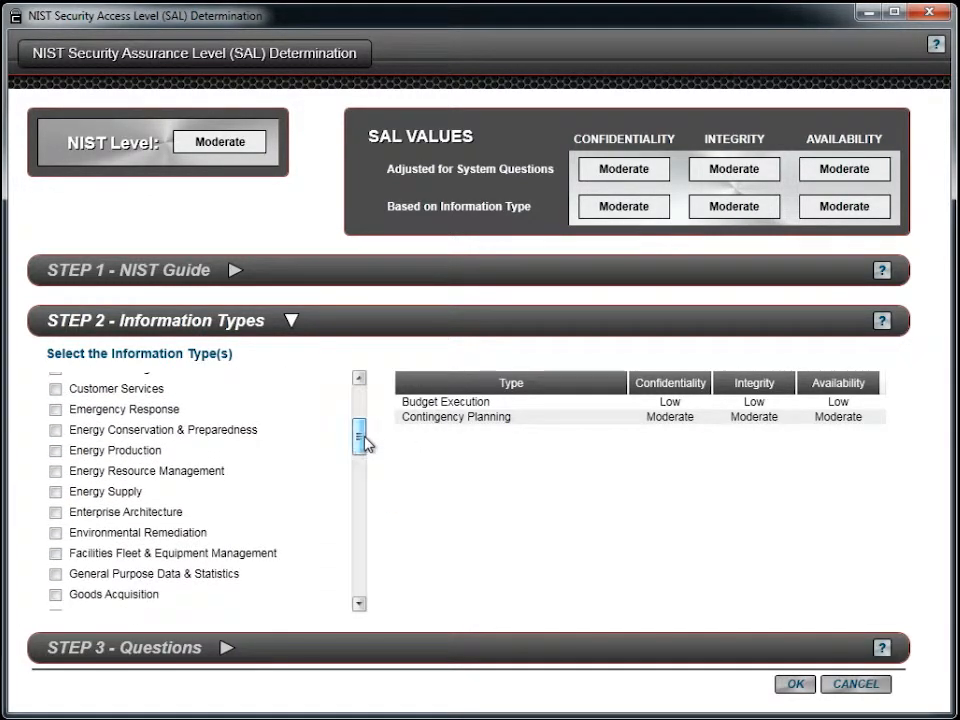
{"action": "left_click", "coordinate": [55, 470]}
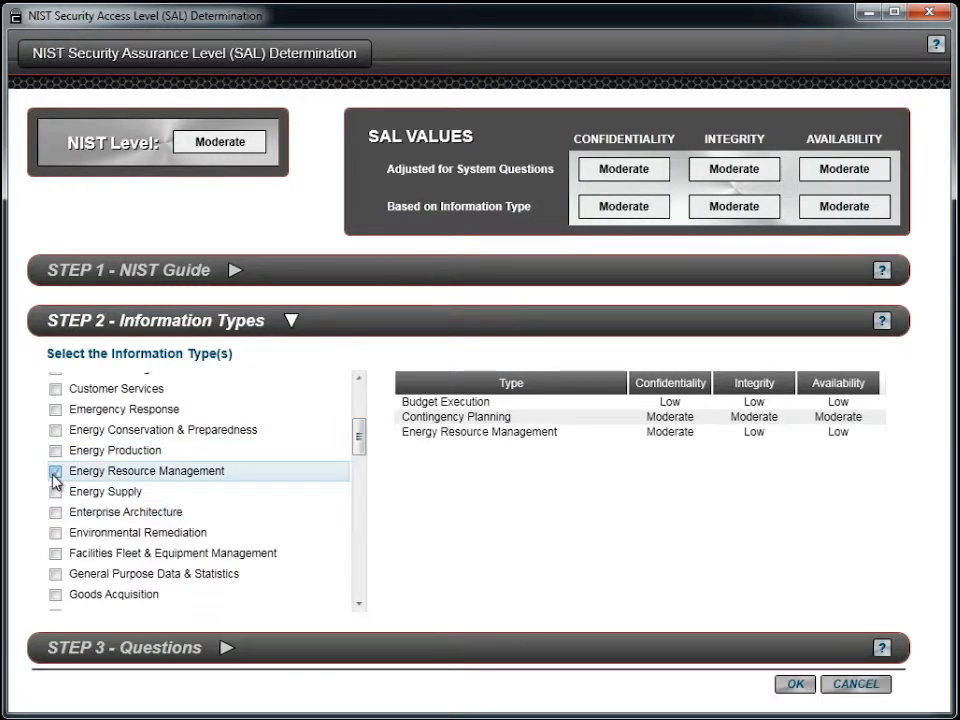
{"action": "left_click", "coordinate": [55, 491]}
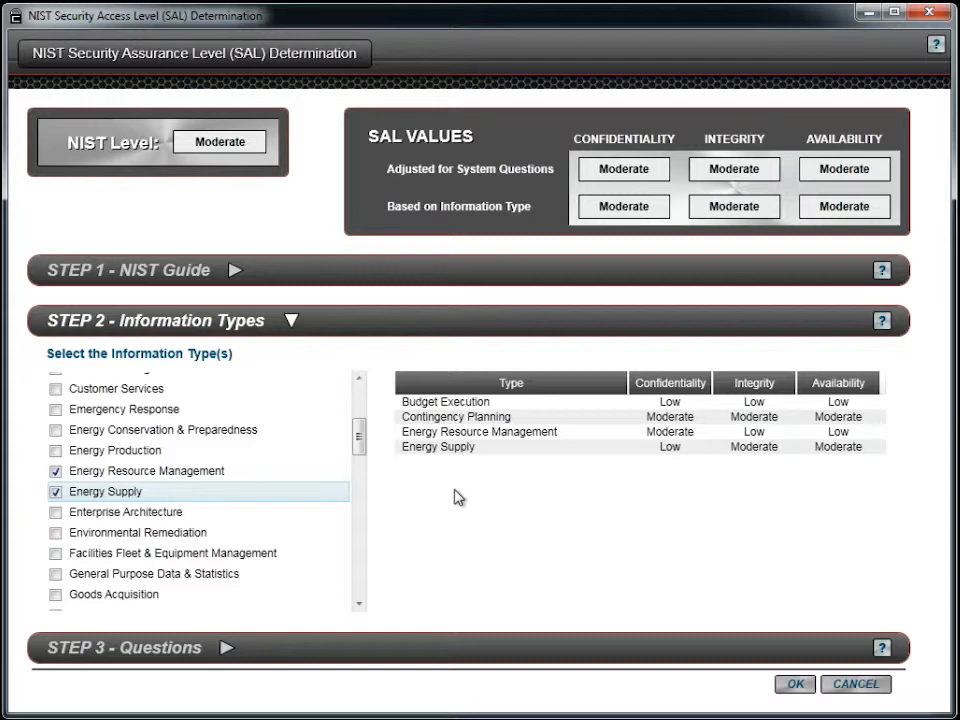
{"action": "mouse_move", "coordinate": [481, 581]}
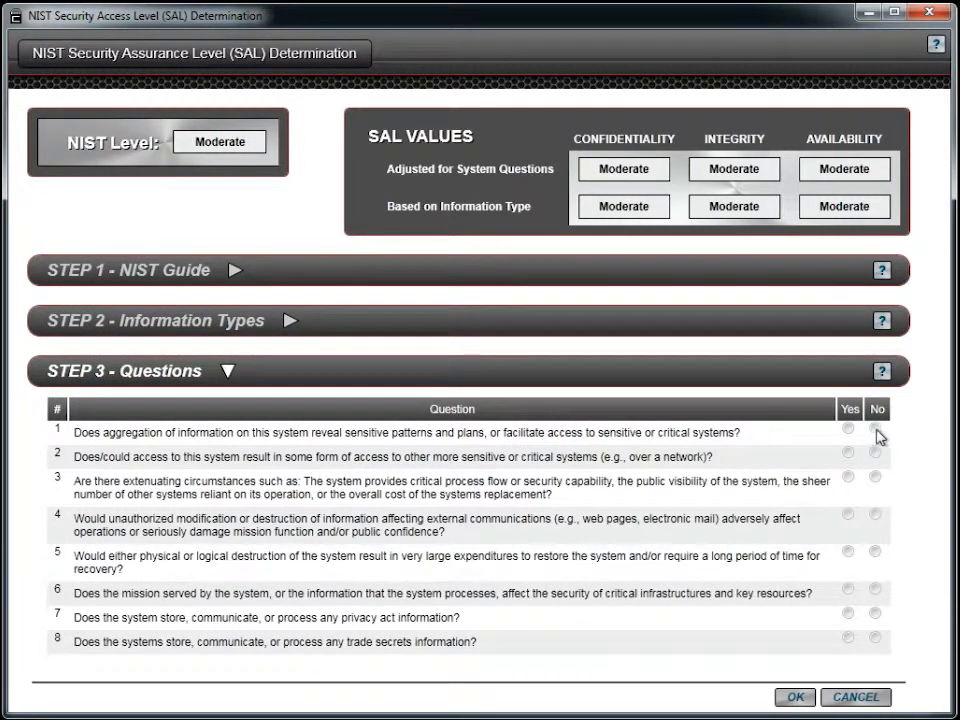
Answer No to aggregation, Yes to access to more sensitive systems, and accept.
{"action": "left_click", "coordinate": [875, 428]}
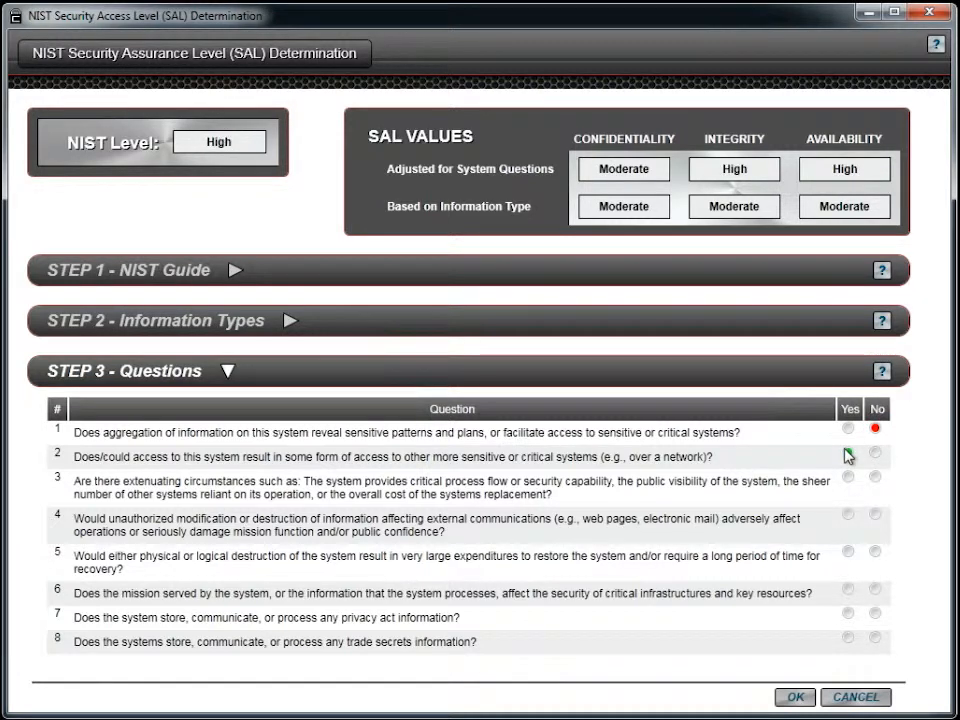
{"action": "left_click", "coordinate": [848, 452]}
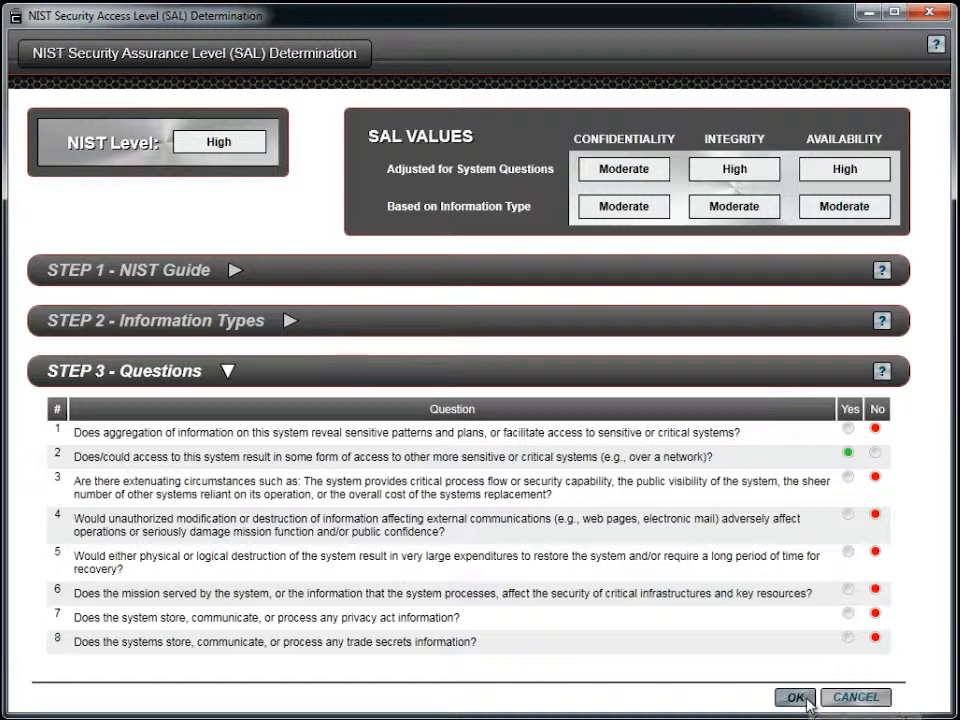
{"action": "left_click", "coordinate": [793, 697]}
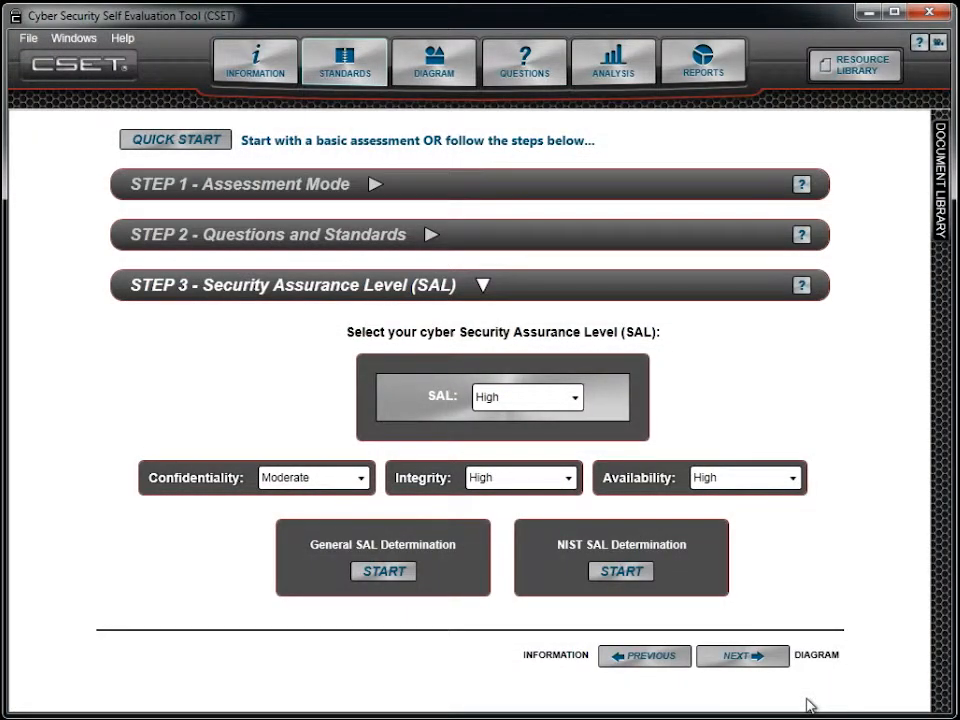